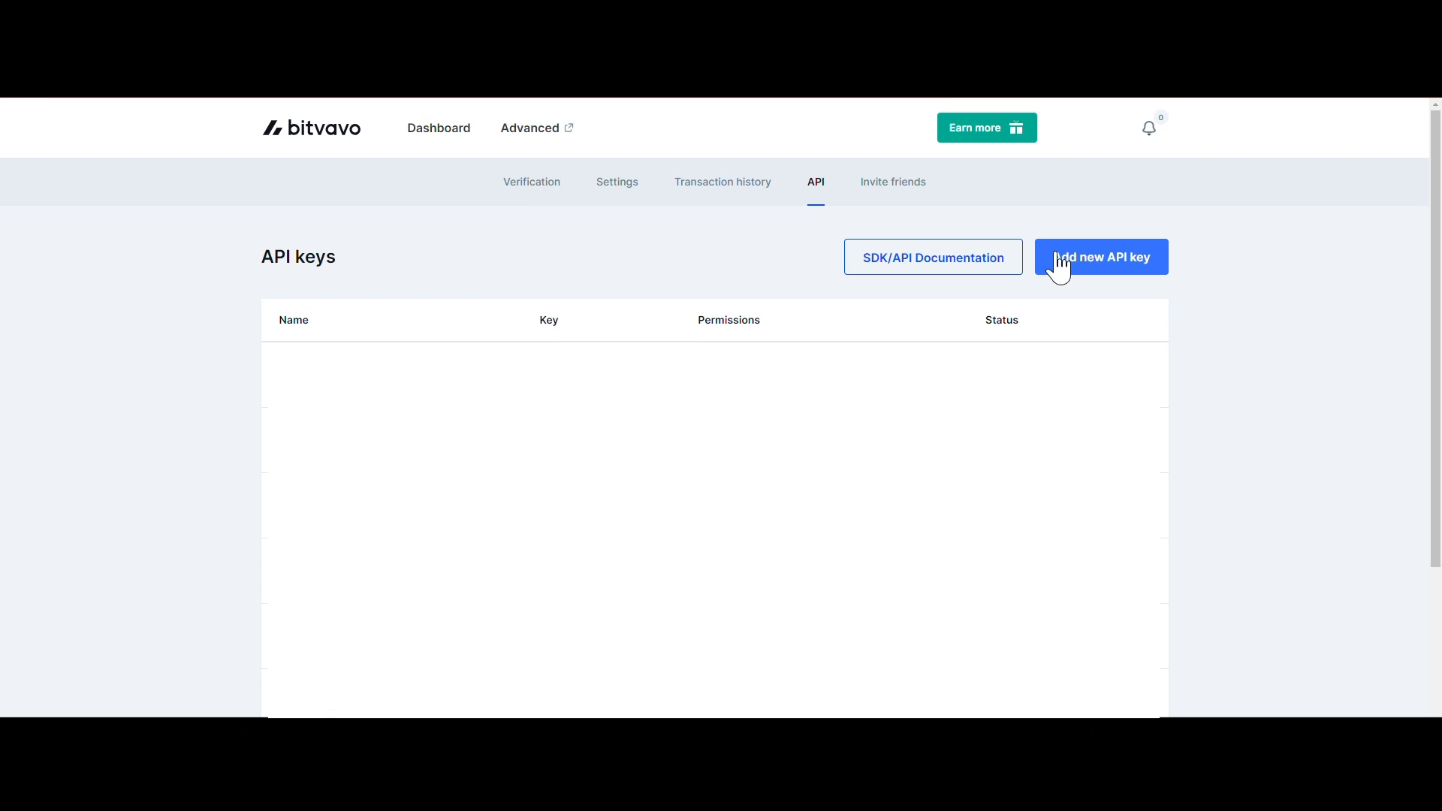
Begin a new API key named 'Cryptohopper' and copy Cryptohopper's whitelist IP addresses
{"action": "left_click", "coordinate": [1100, 257]}
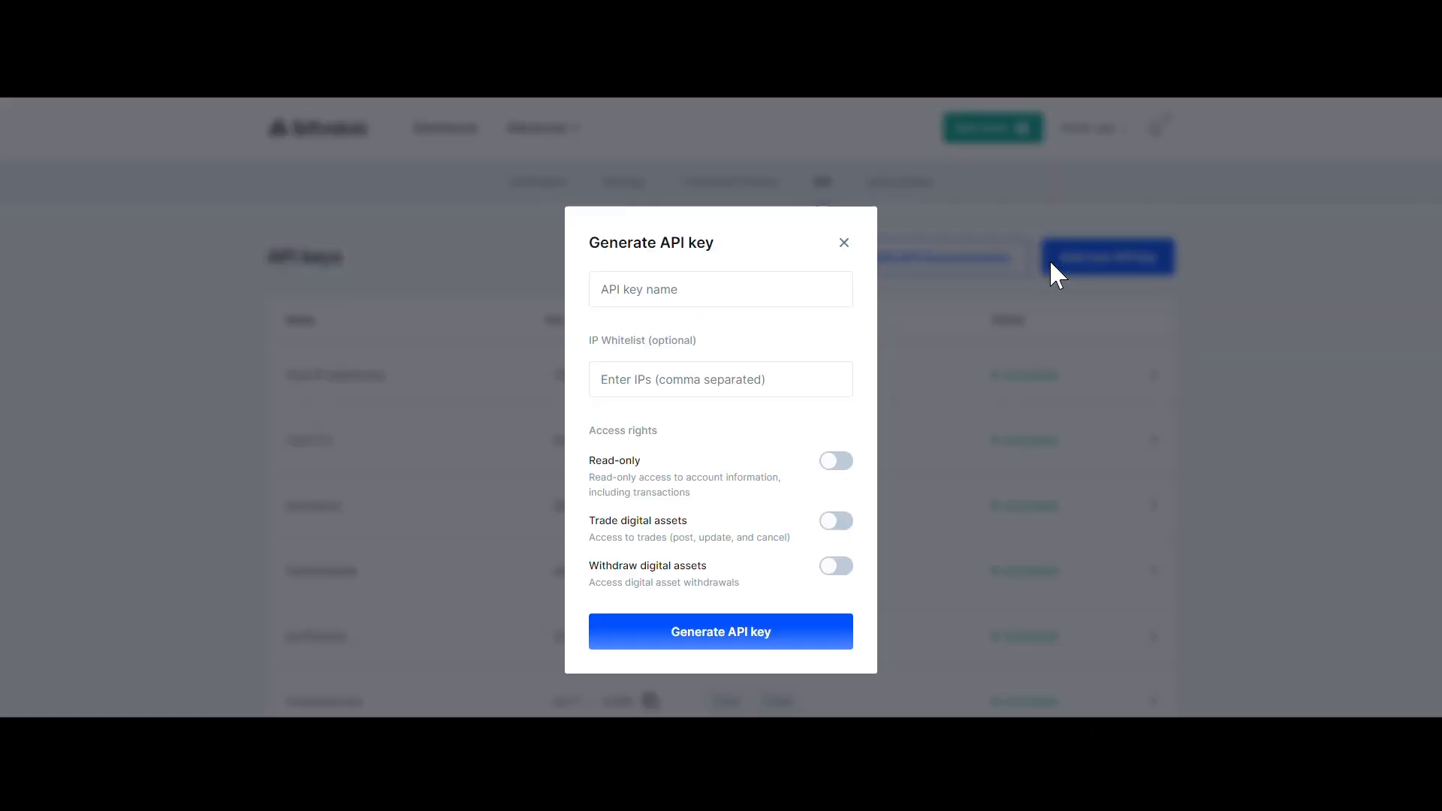
{"action": "type", "text": "Cryptoh"}
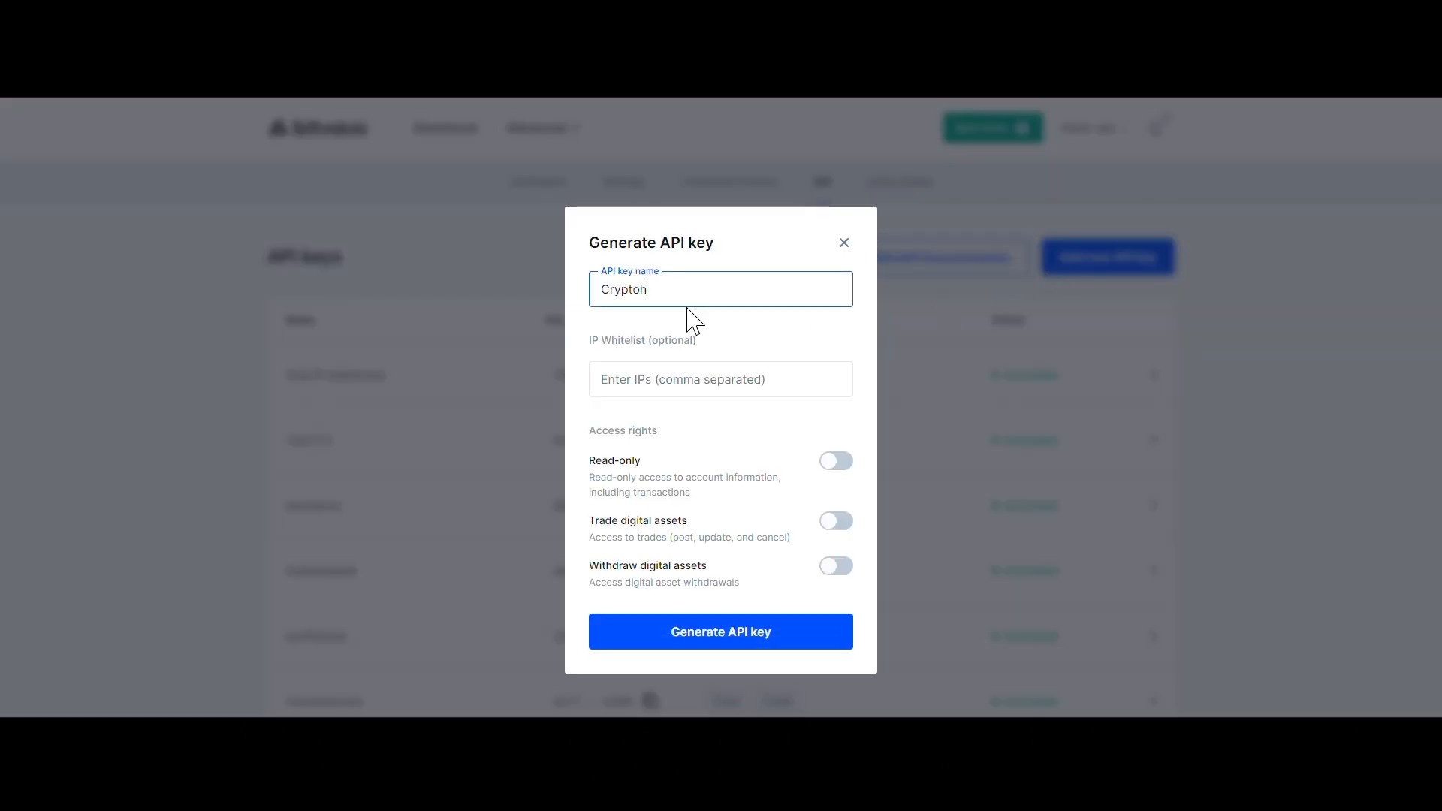
{"action": "type", "text": "opper"}
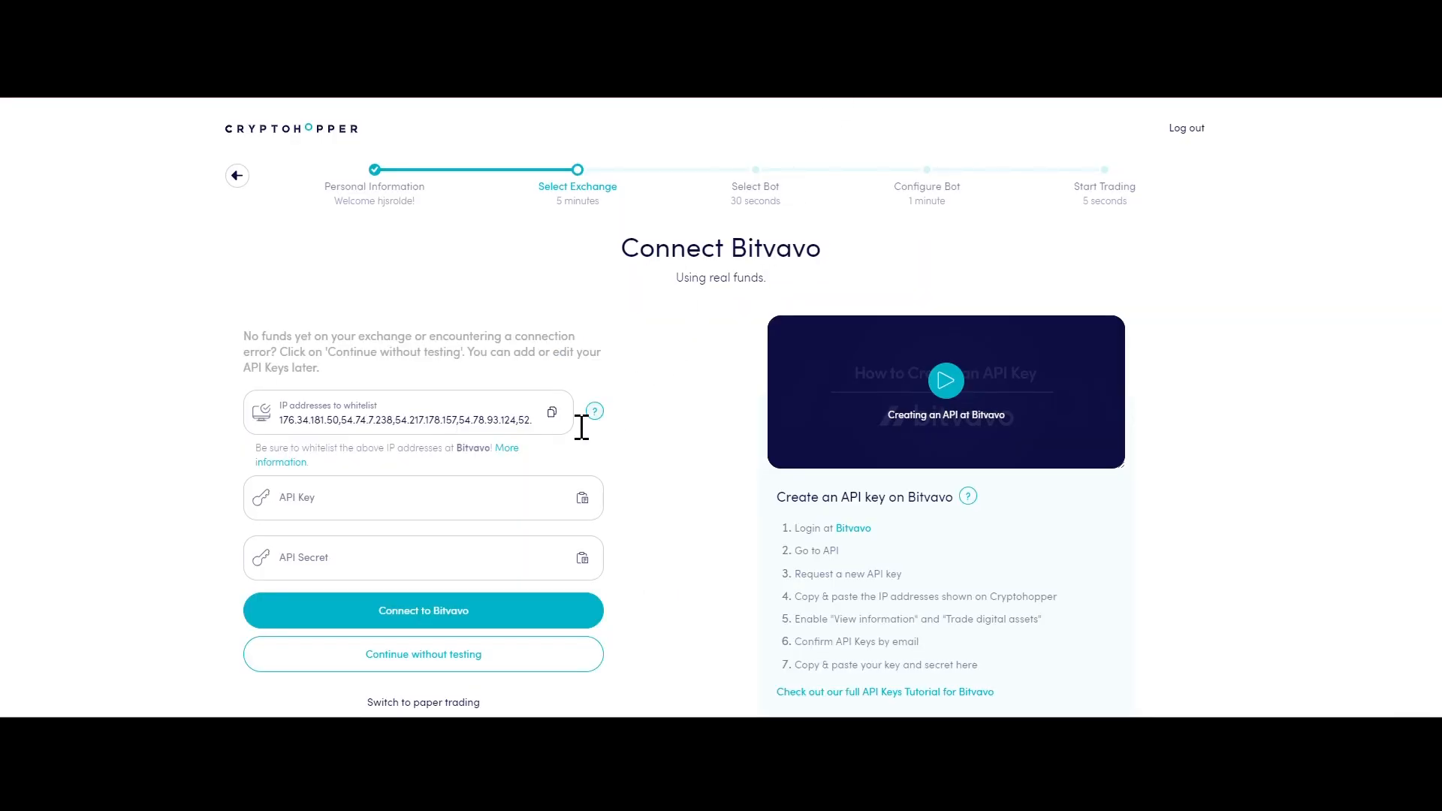
{"action": "mouse_move", "coordinate": [552, 412]}
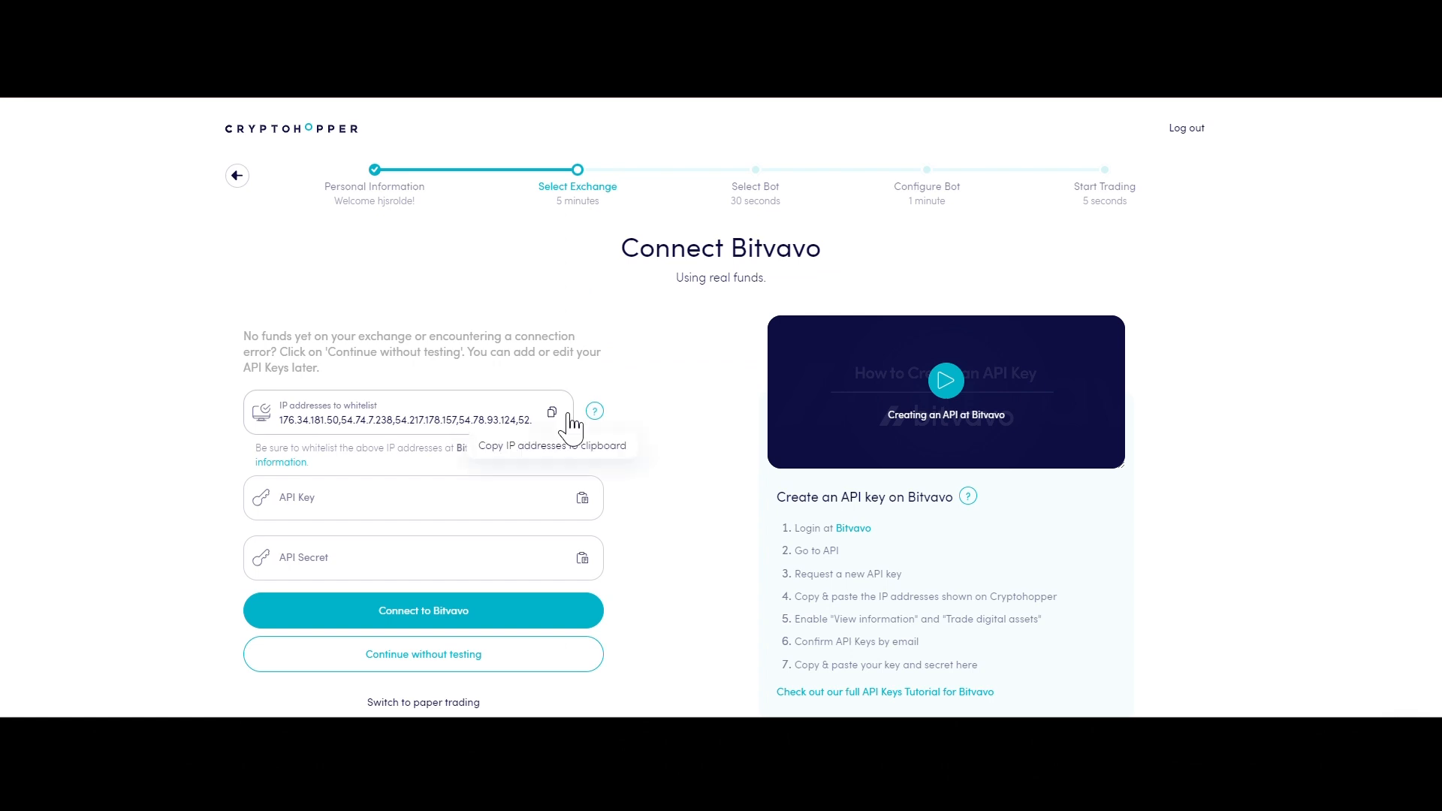
{"action": "left_click", "coordinate": [552, 411]}
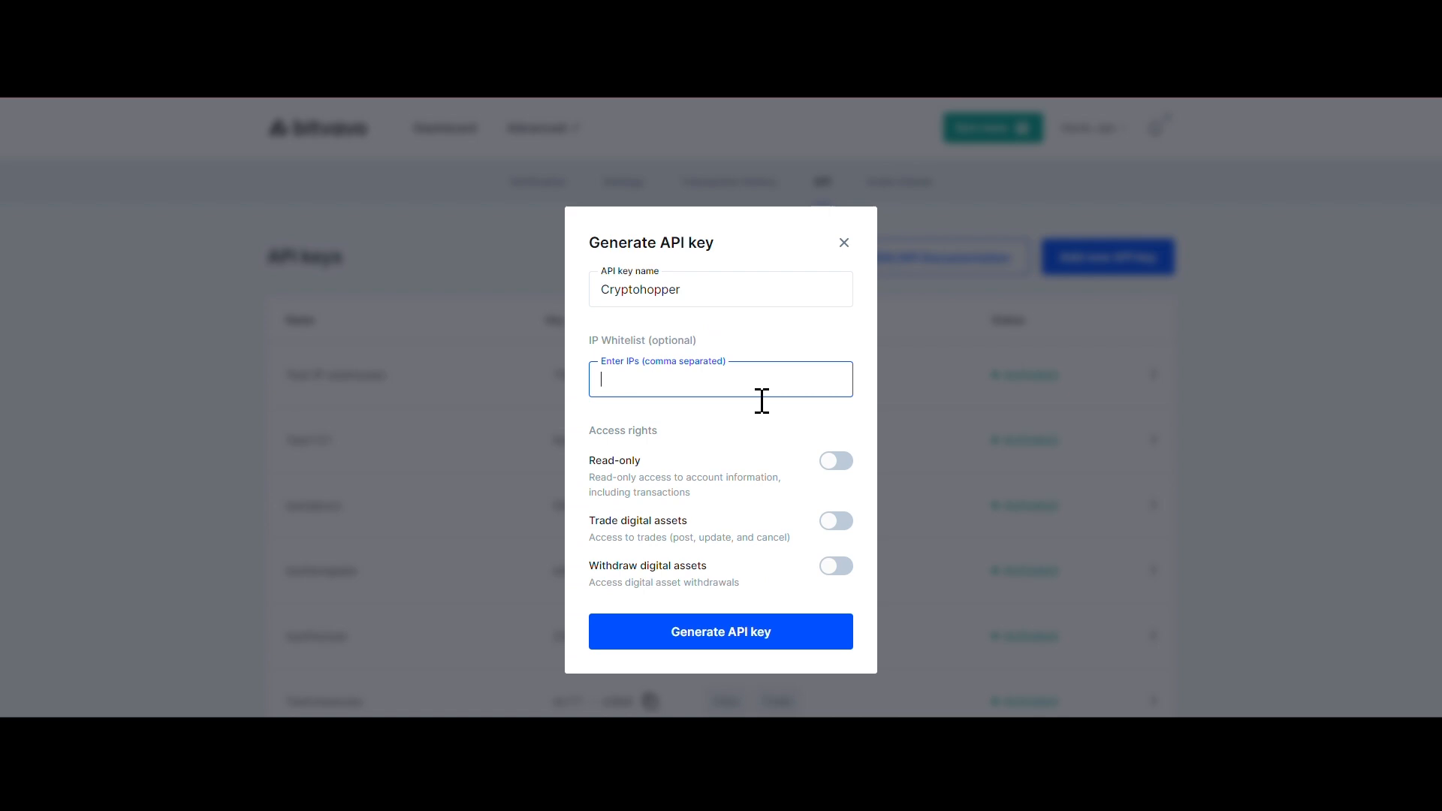
Whitelist the Cryptohopper IPs with read-only and trade rights and generate the key
{"action": "type", "text": "8.157,54.78.93.124,52.51.83.74,54.216.141.6"}
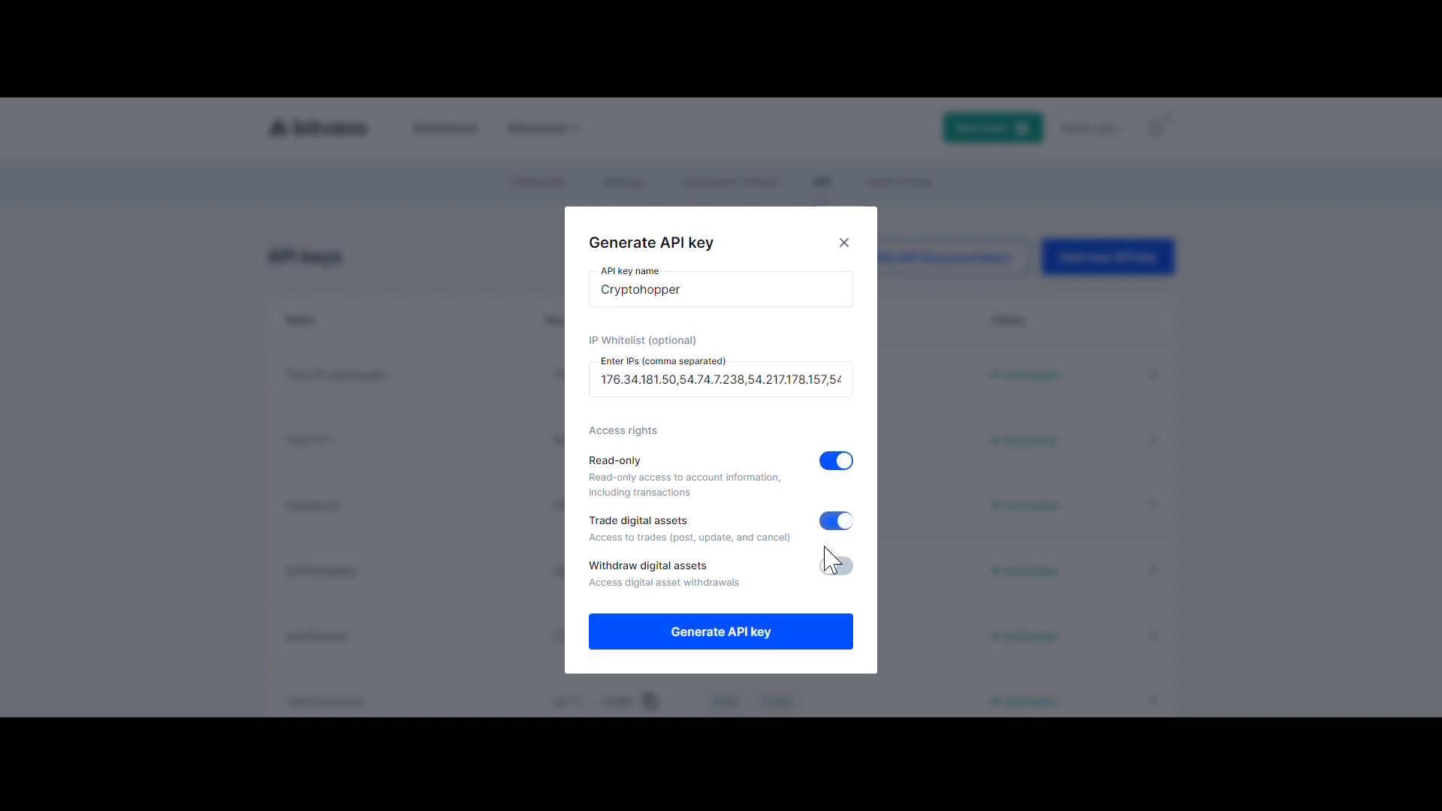
{"action": "left_click", "coordinate": [720, 632]}
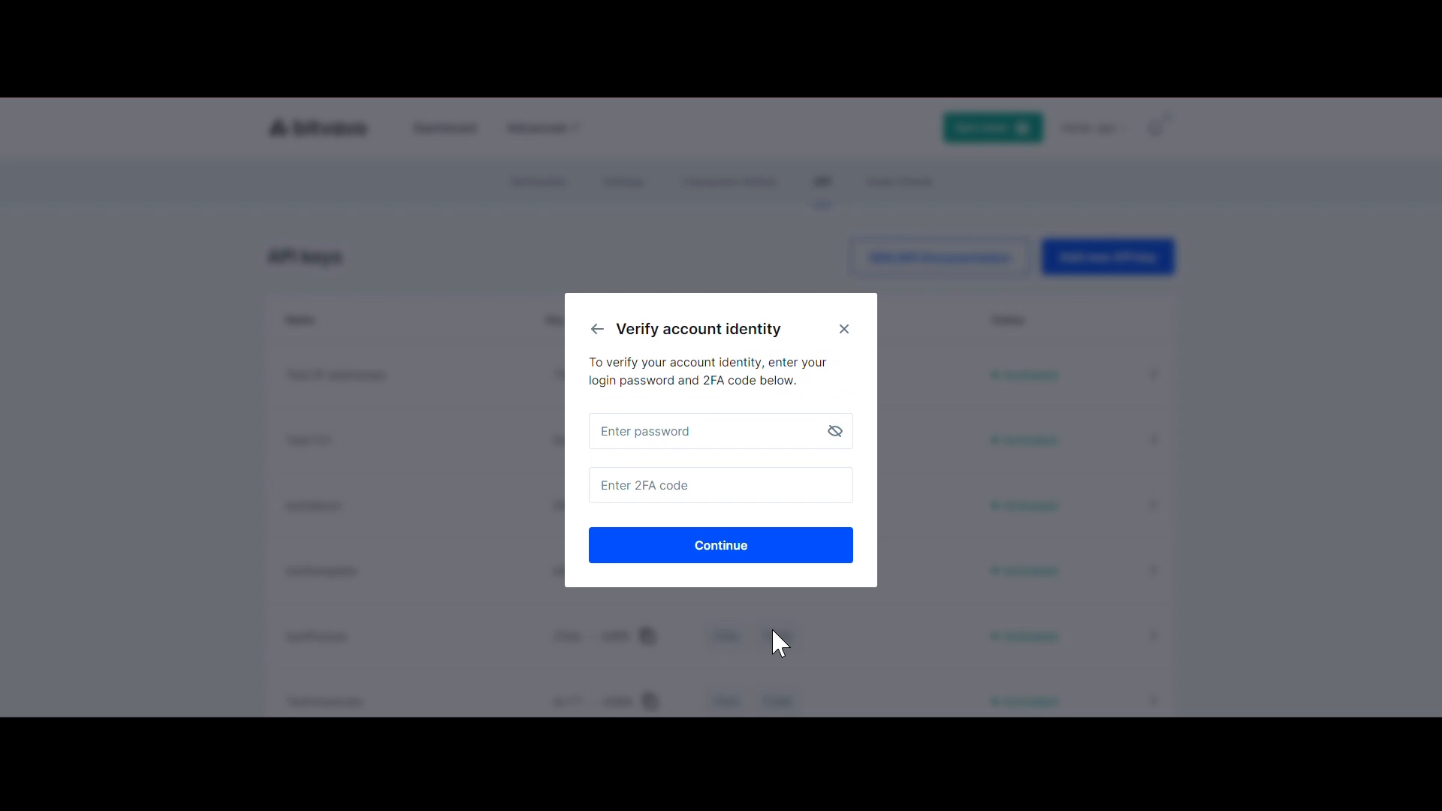
Verify identity with the account password and 2FA code to reveal the key and secret
{"action": "type", "text": "password"}
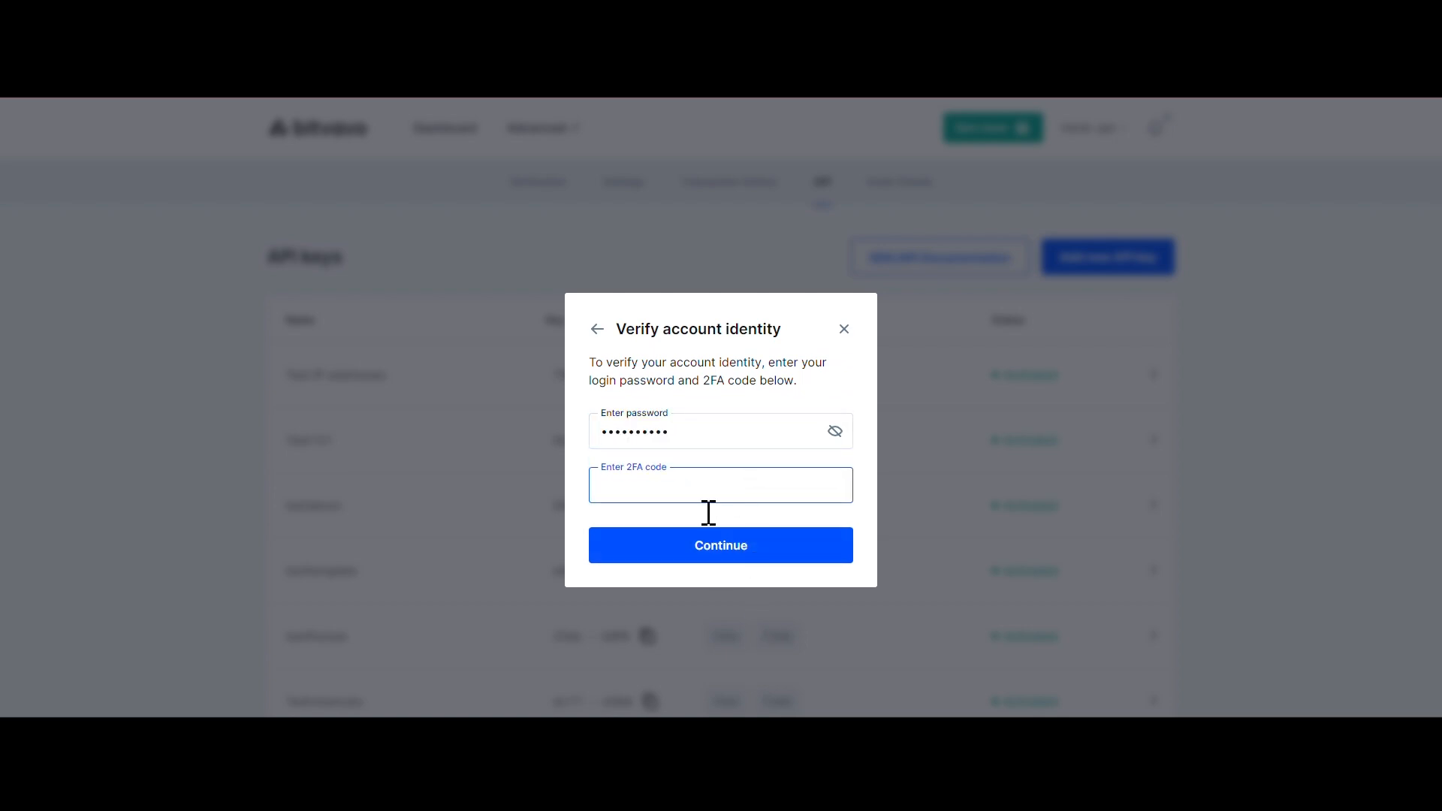
{"action": "left_click", "coordinate": [720, 544]}
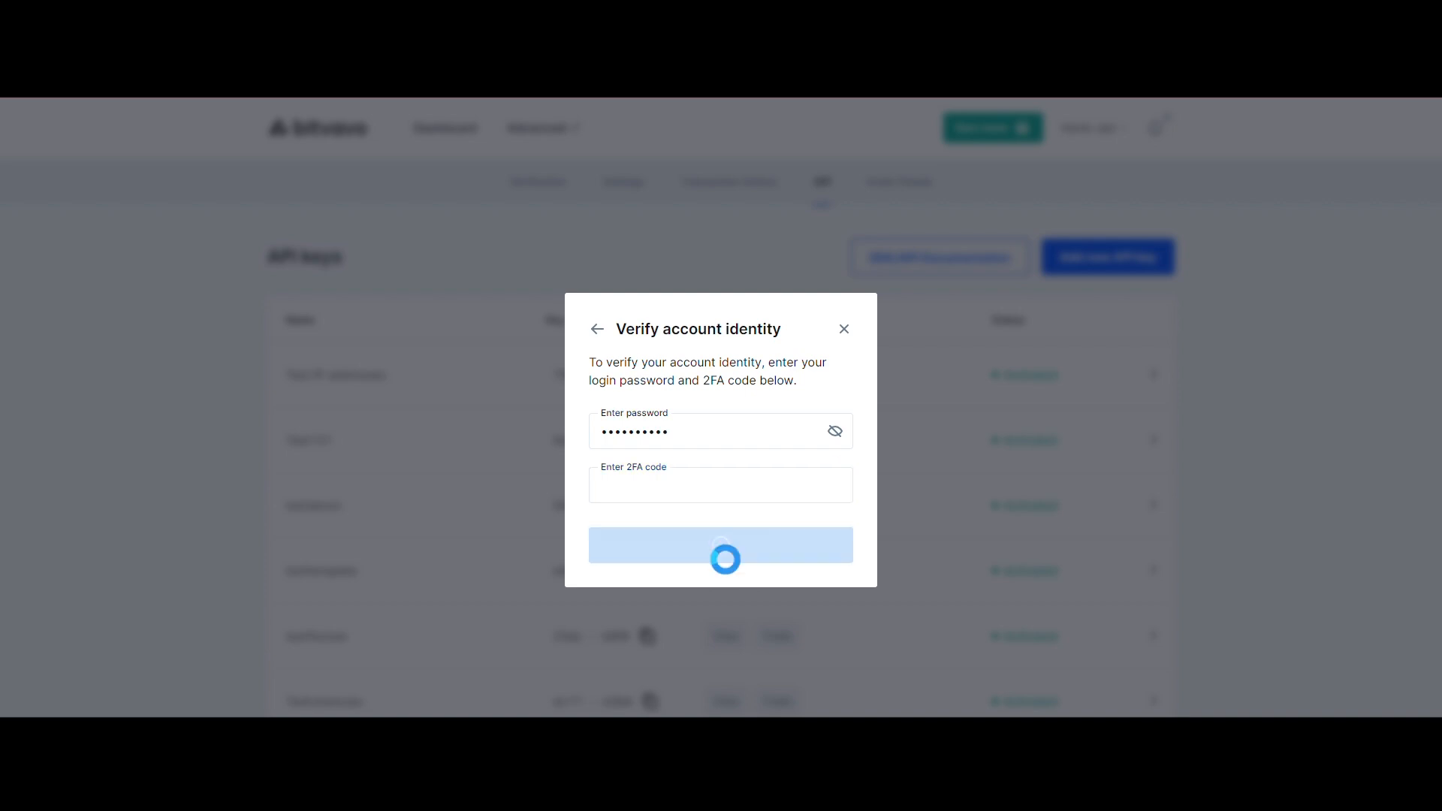
{"action": "left_click", "coordinate": [719, 544]}
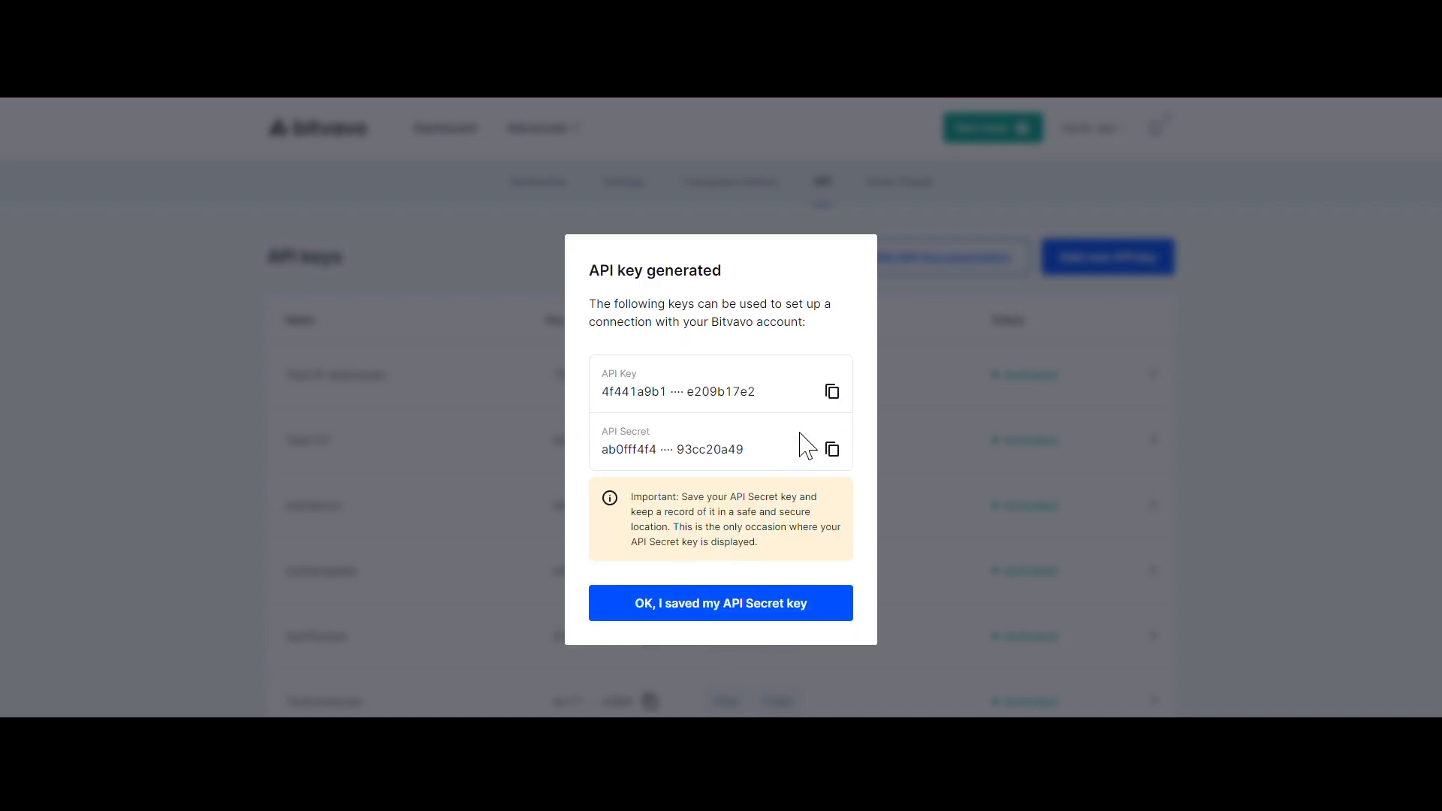
Copy the API key and secret and confirm the secret is saved
{"action": "left_click", "coordinate": [719, 602]}
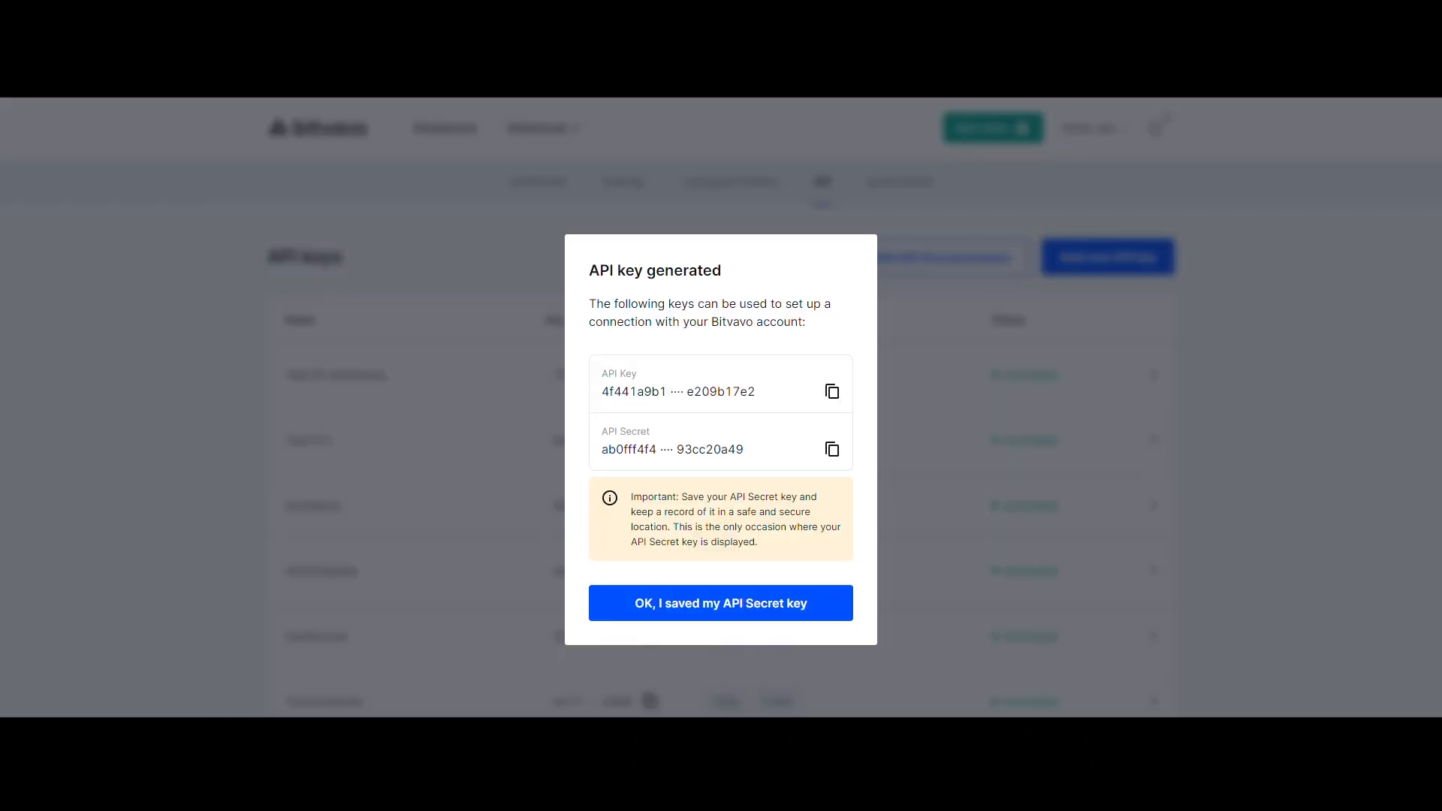
{"action": "left_click", "coordinate": [831, 449]}
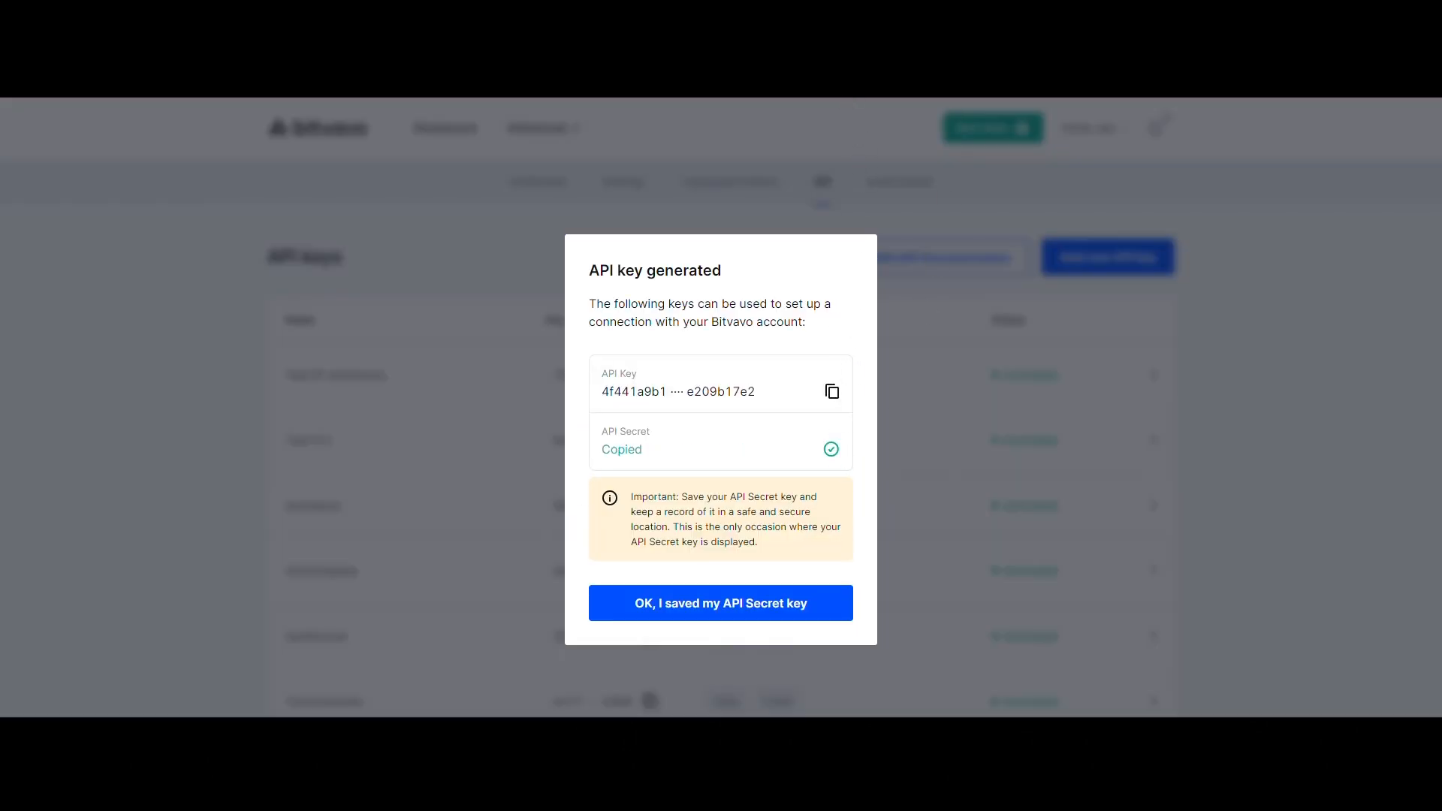
{"action": "left_click", "coordinate": [719, 603]}
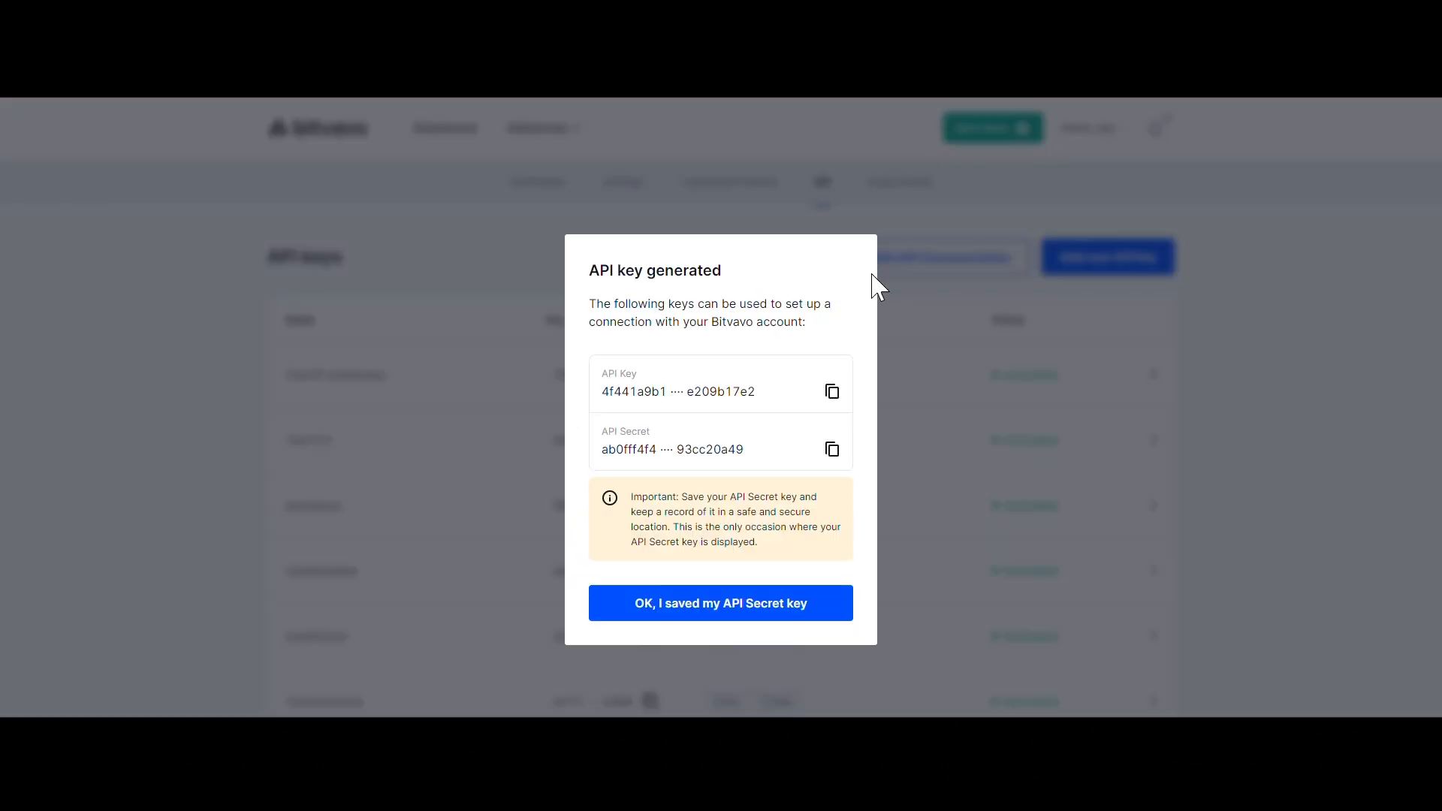
{"action": "left_click", "coordinate": [719, 602]}
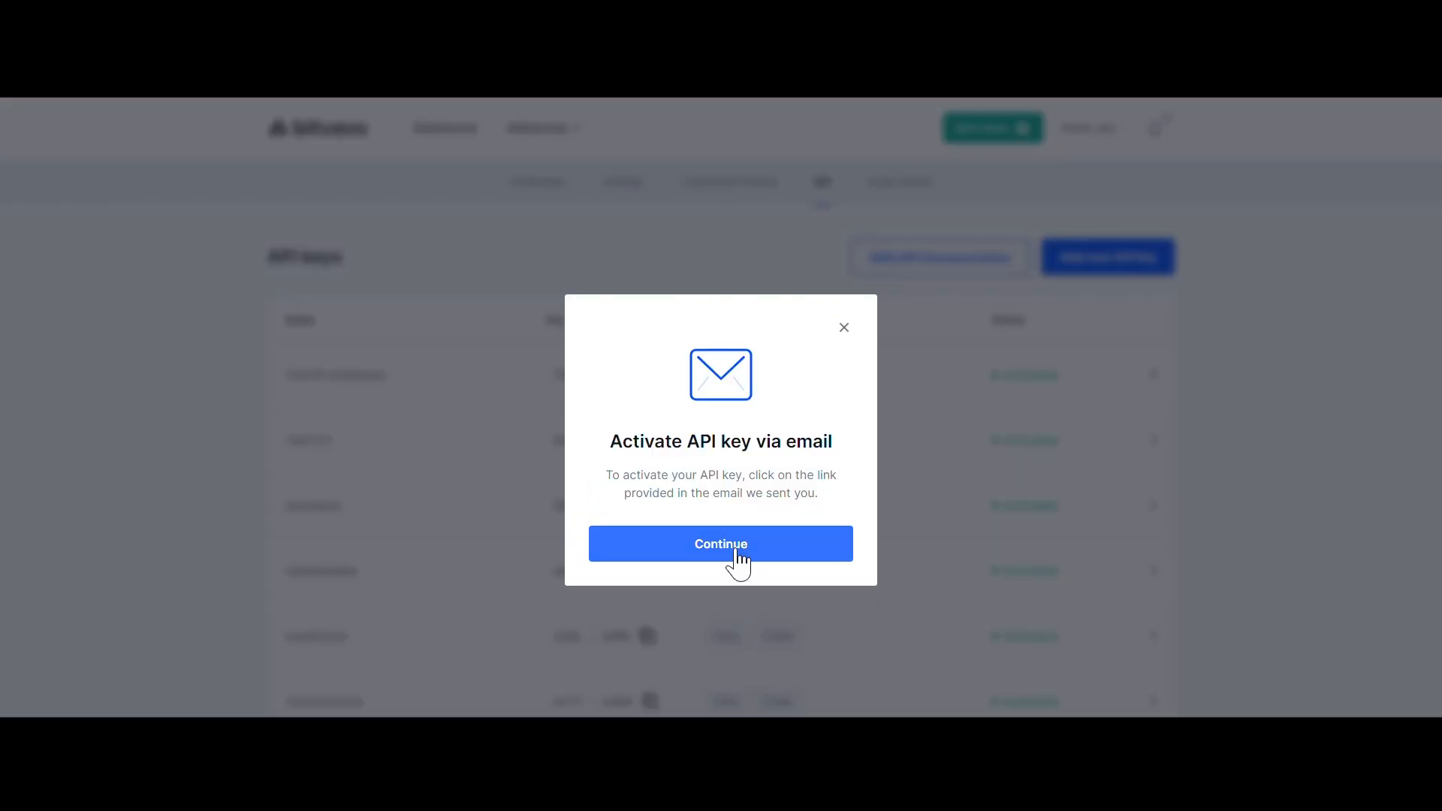
Acknowledge the email activation notice and bring up the hopper's Exchange settings in Baseconfig
{"action": "left_click", "coordinate": [719, 544]}
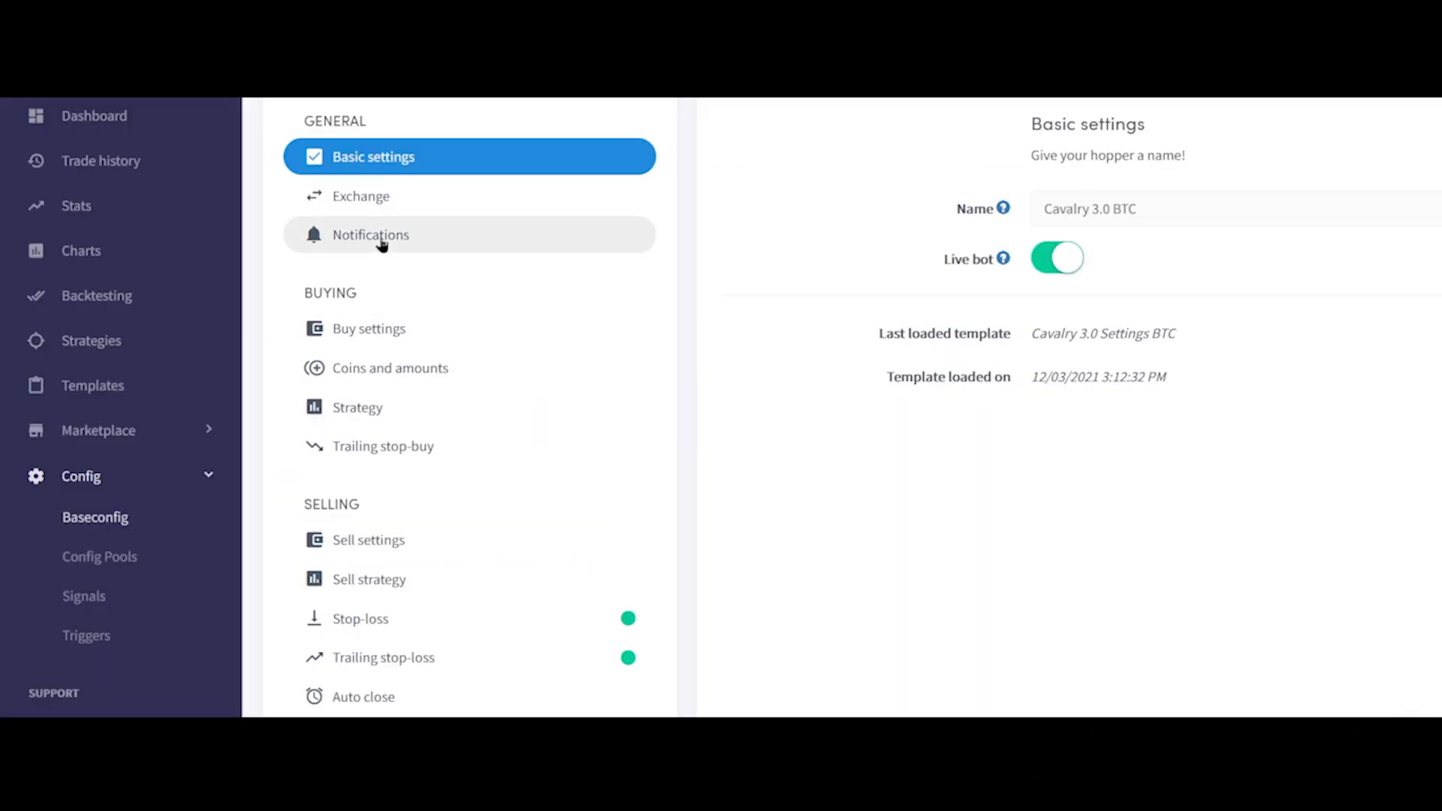
{"action": "left_click", "coordinate": [375, 195]}
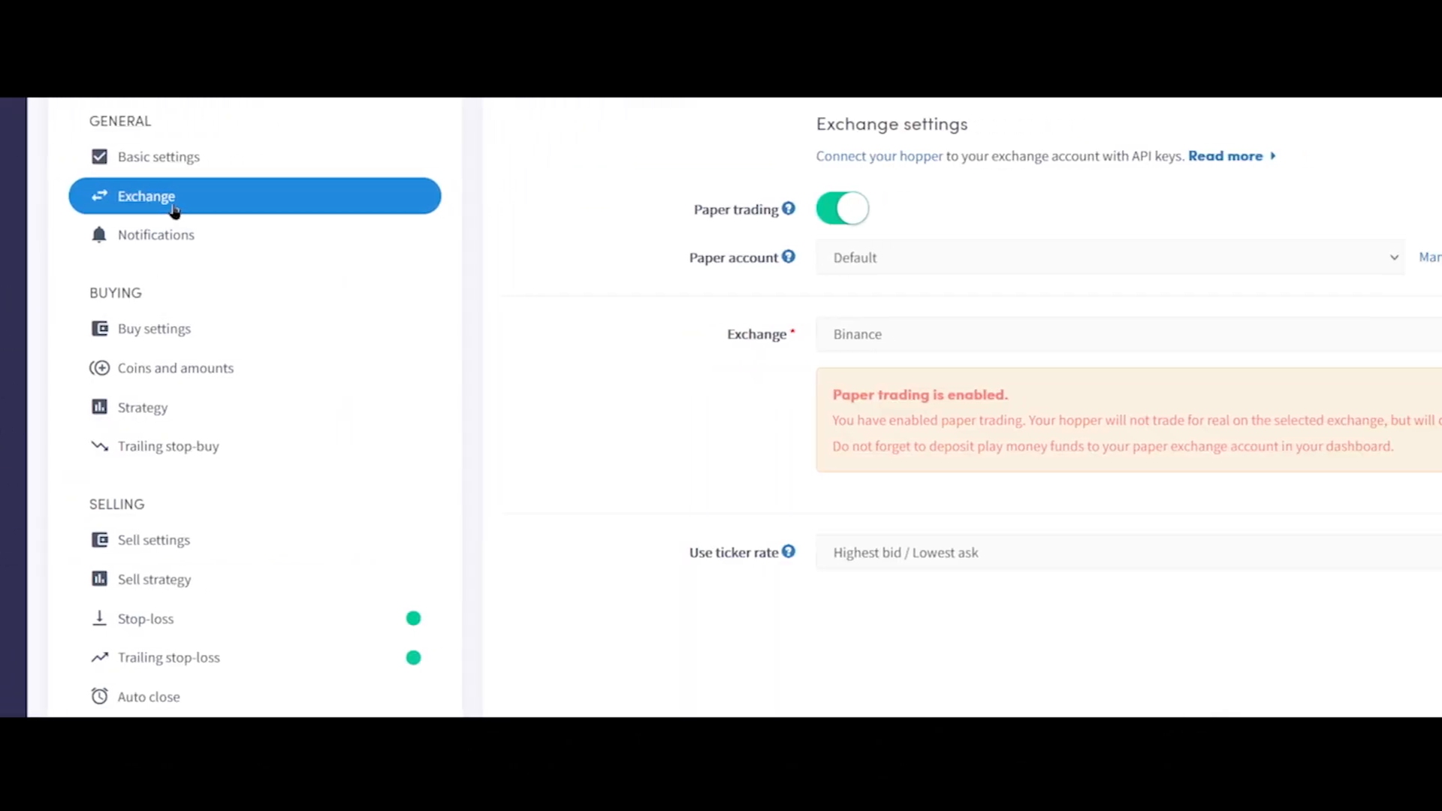